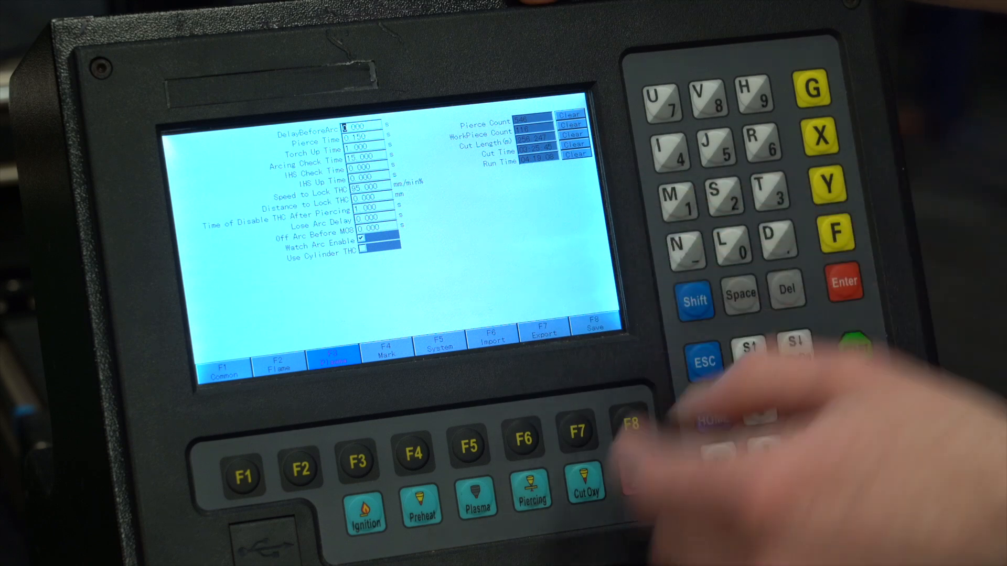
Step: Switch from the Plasma timing page to the Common speed parameters
{"action": "left_click", "coordinate": [241, 474]}
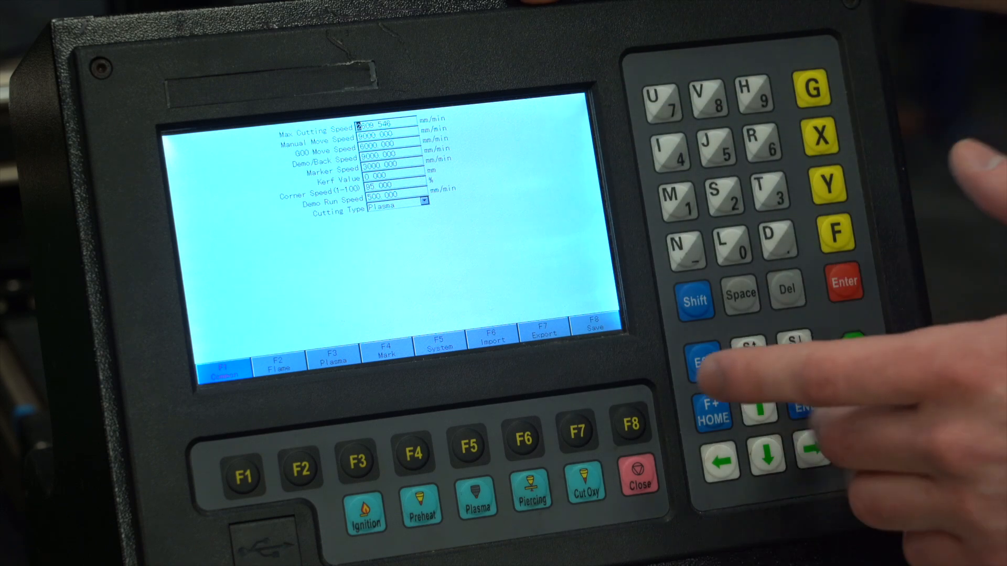
{"action": "left_click", "coordinate": [704, 361]}
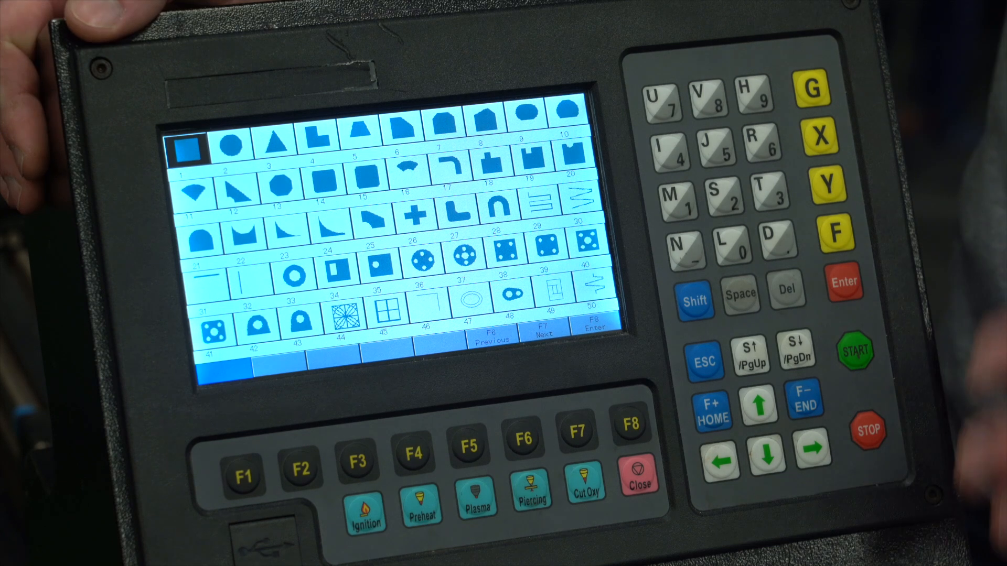
{"action": "left_click", "coordinate": [810, 448]}
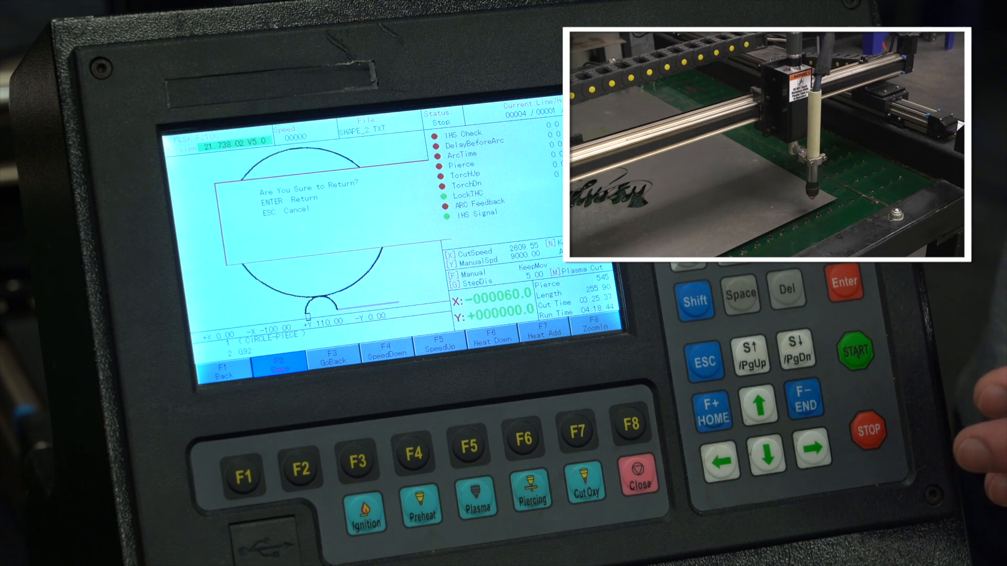
Step: Request the torch's return to its start point, bringing up the 'Are You Sure to Return?' prompt
{"action": "left_click", "coordinate": [844, 284]}
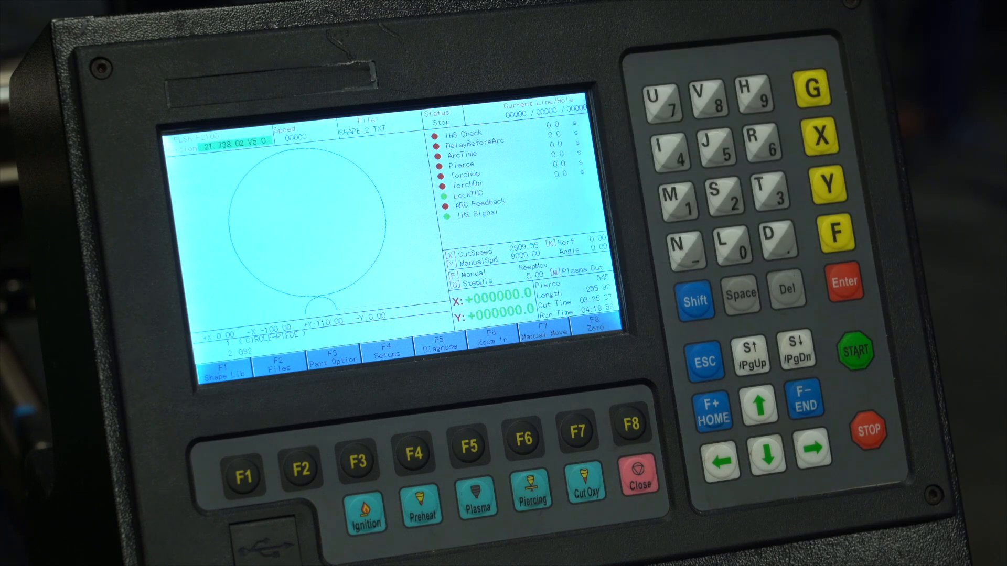
Step: Confirm the return so X and Y read 0, reaching the part-editing options
{"action": "left_click", "coordinate": [856, 352]}
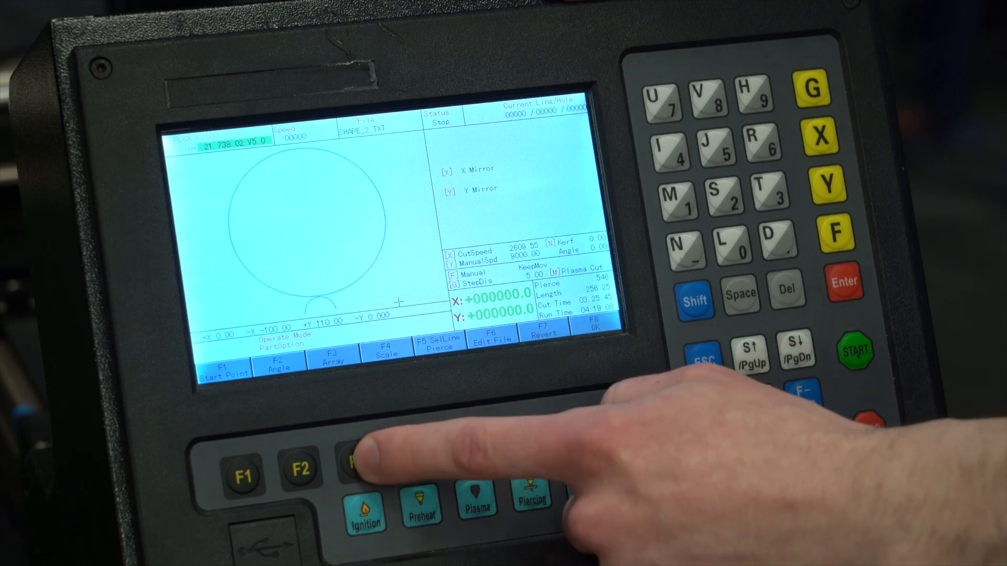
Step: Choose Array, then Straight, for the circle to open the rows, columns and offsets form
{"action": "left_click", "coordinate": [354, 466]}
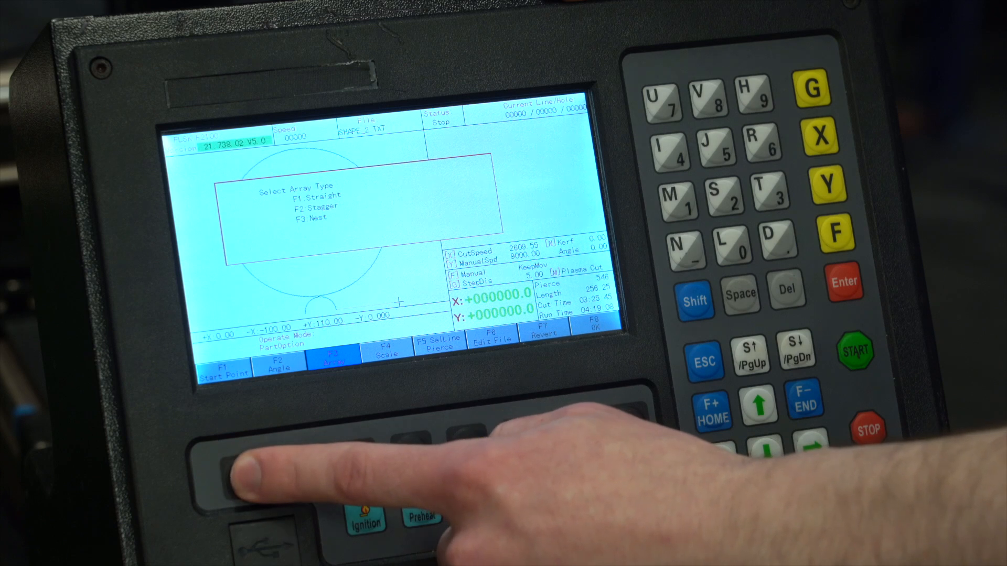
{"action": "left_click", "coordinate": [242, 462]}
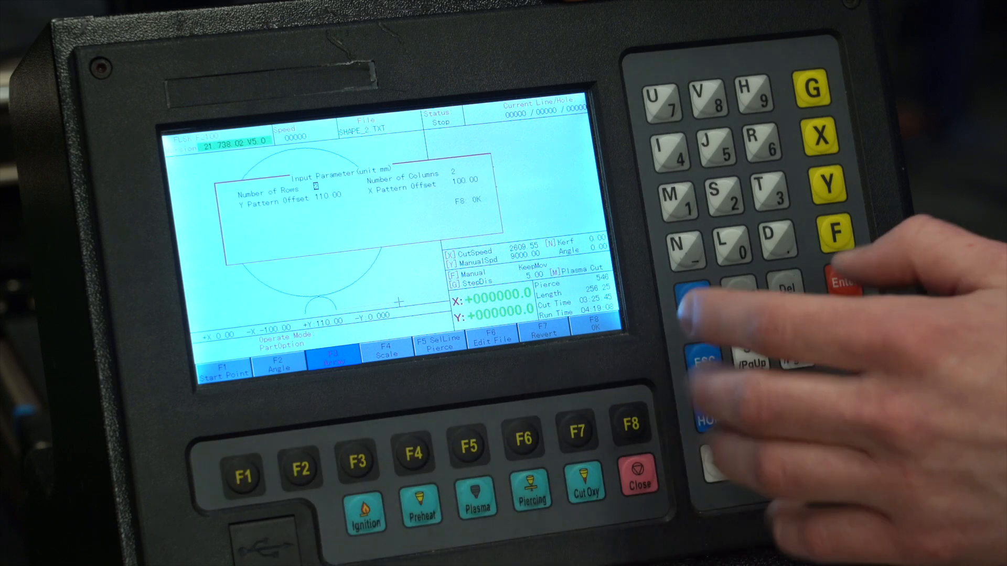